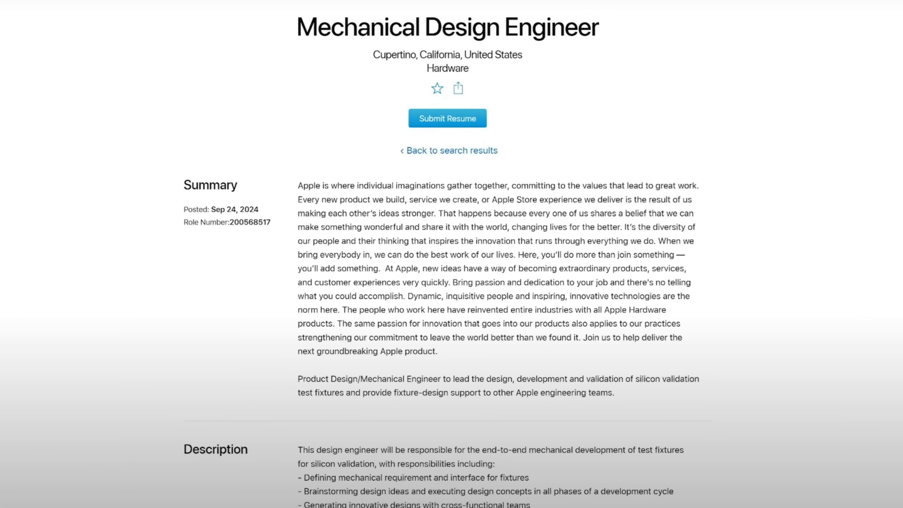
Scroll the resume to Additional Information and highlight 'Catia' in the skills line
{"action": "scroll", "scroll_direction": "down", "scroll_amount": 3}
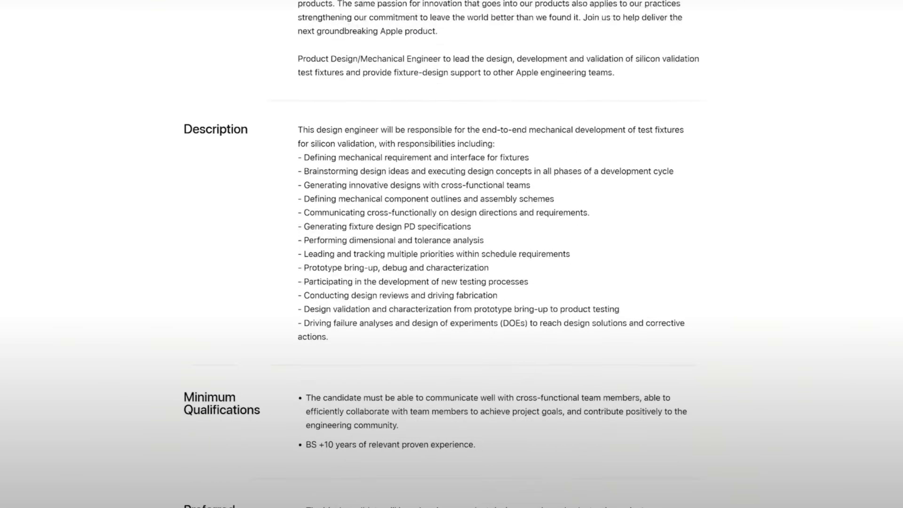
{"action": "scroll", "scroll_direction": "down", "scroll_amount": 3}
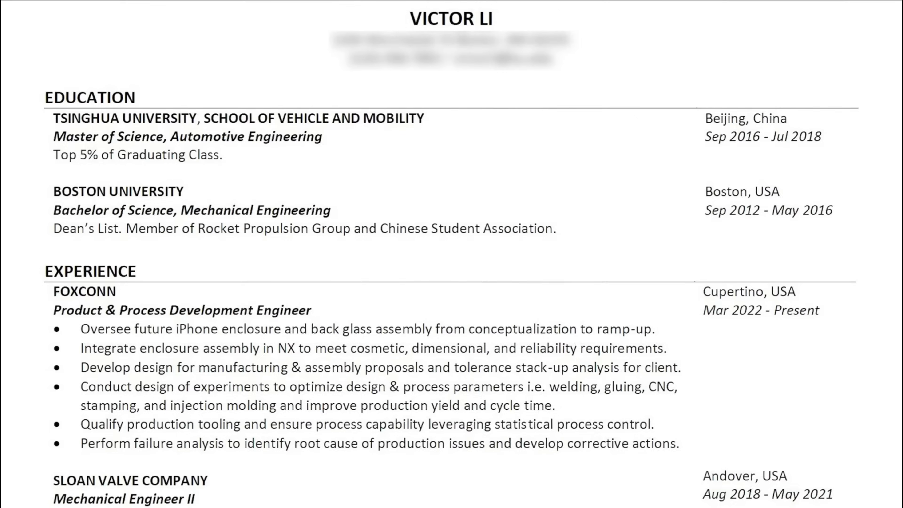
{"action": "scroll", "scroll_direction": "down", "scroll_amount": 3}
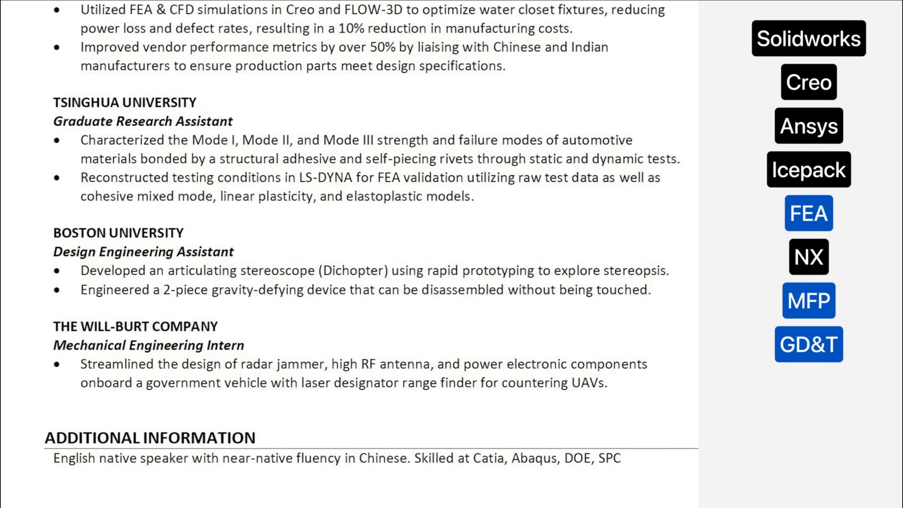
{"action": "double_click", "coordinate": [487, 459]}
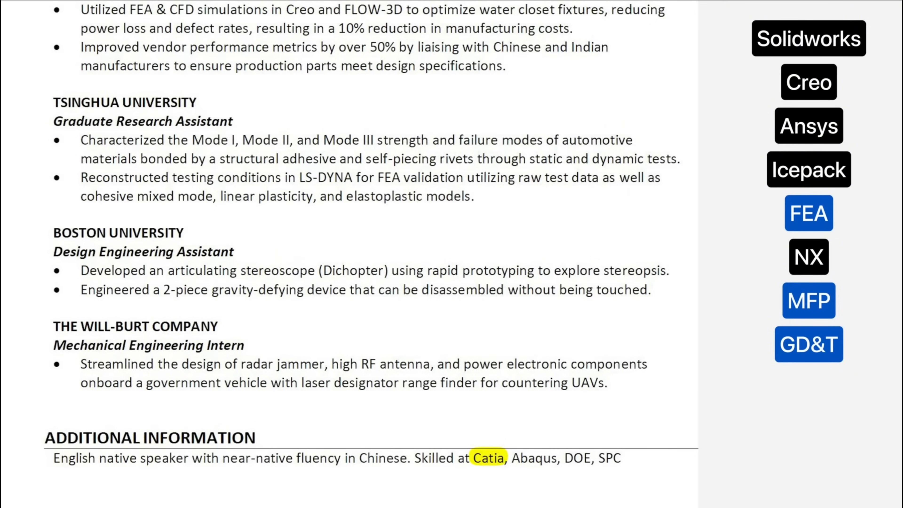